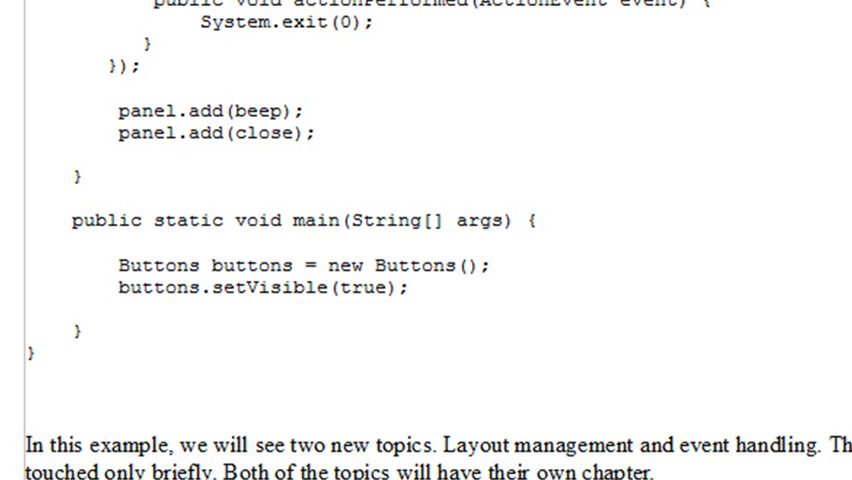
# Step: Scroll up through the project to reach Buttons.java before running it
pyautogui.scroll(3)
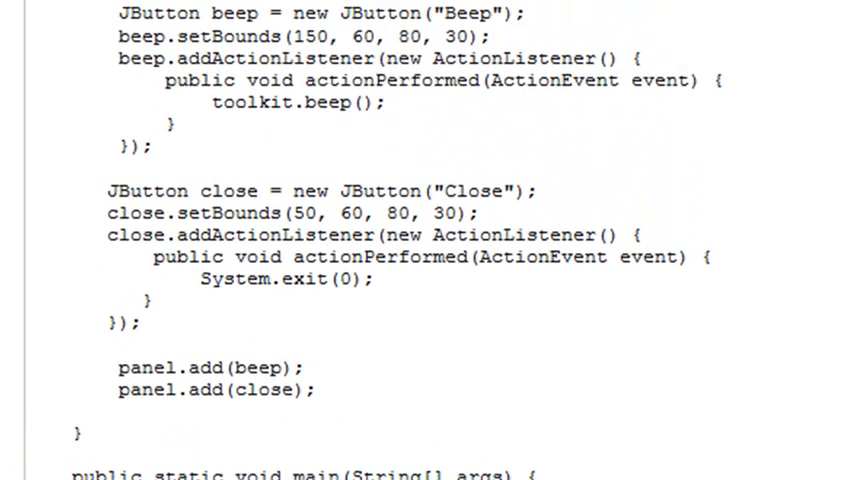
pyautogui.scroll(3)
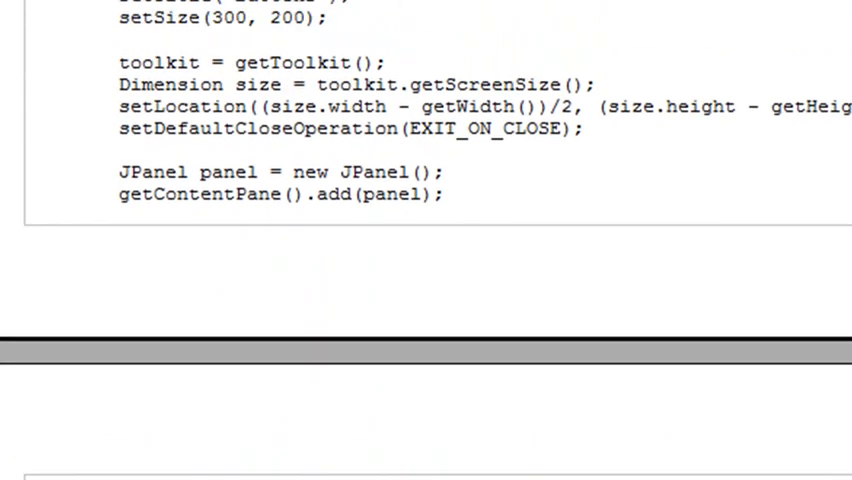
pyautogui.scroll(3)
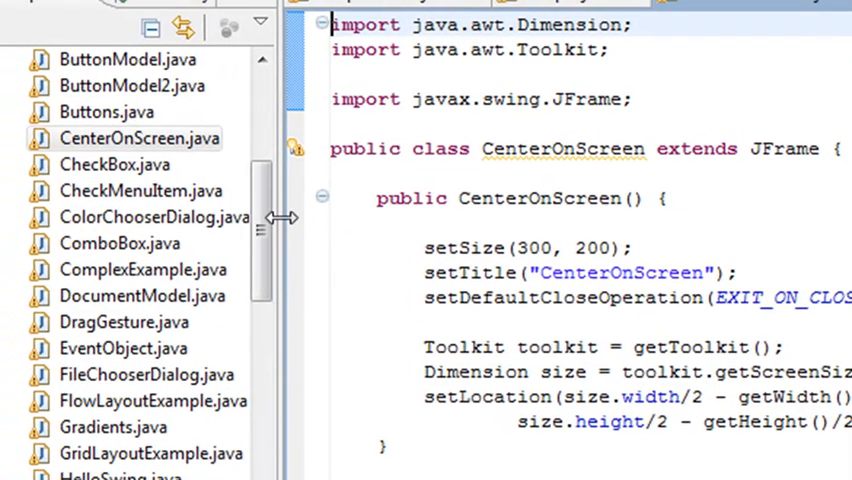
pyautogui.scroll(3)
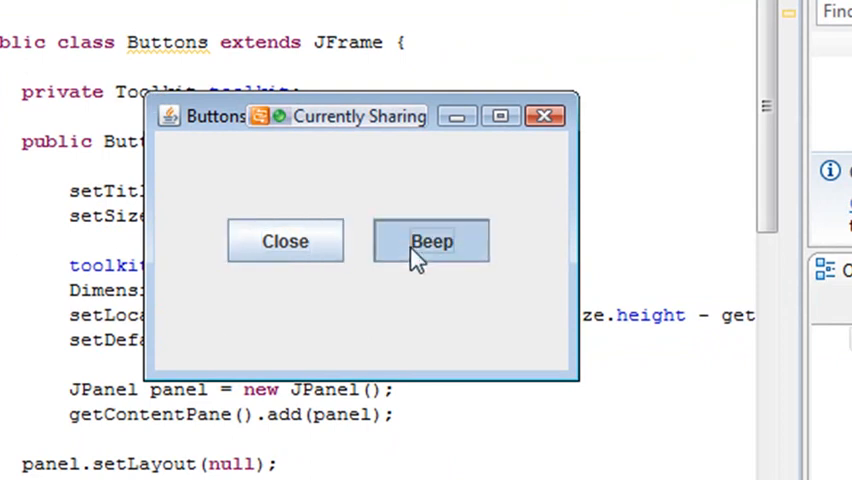
# Step: Make the running Buttons window beep, then quit it with its Close button
pyautogui.click(432, 240)
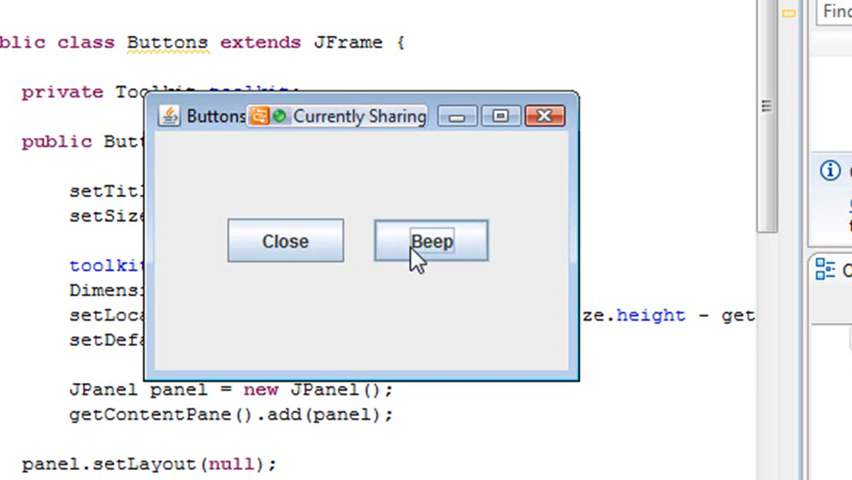
pyautogui.moveTo(84, 166)
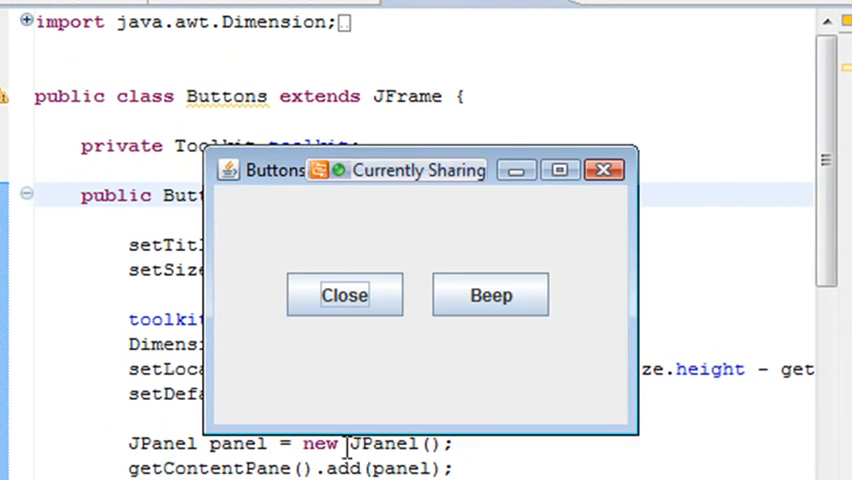
pyautogui.moveTo(280, 208)
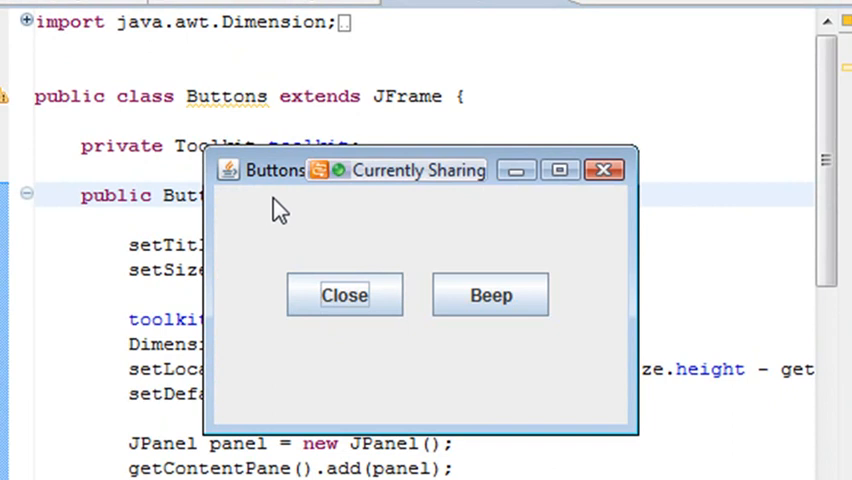
pyautogui.moveTo(448, 350)
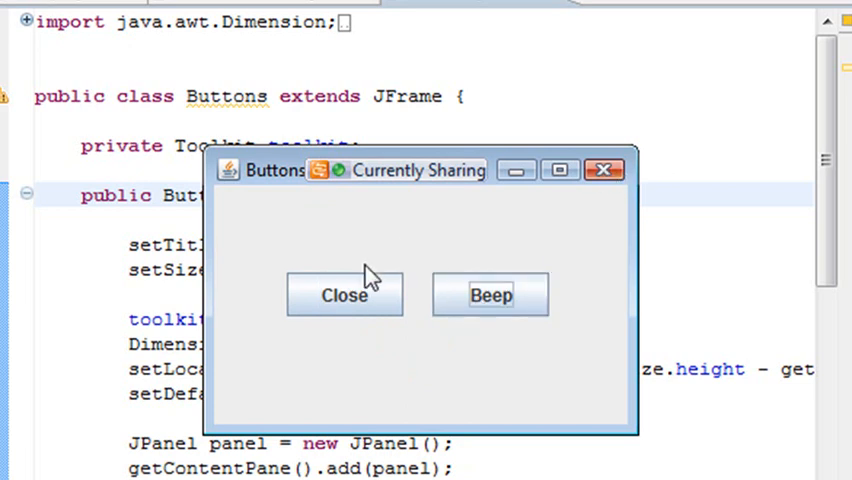
pyautogui.click(344, 294)
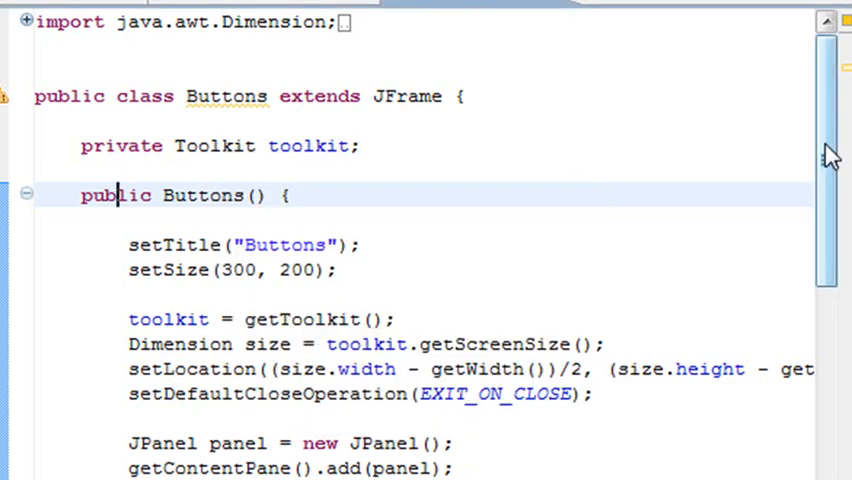
pyautogui.scroll(-3)
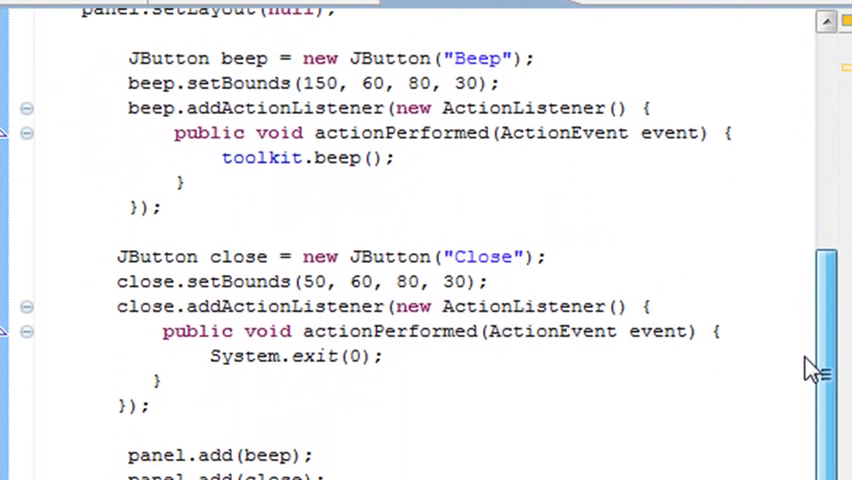
pyautogui.scroll(-3)
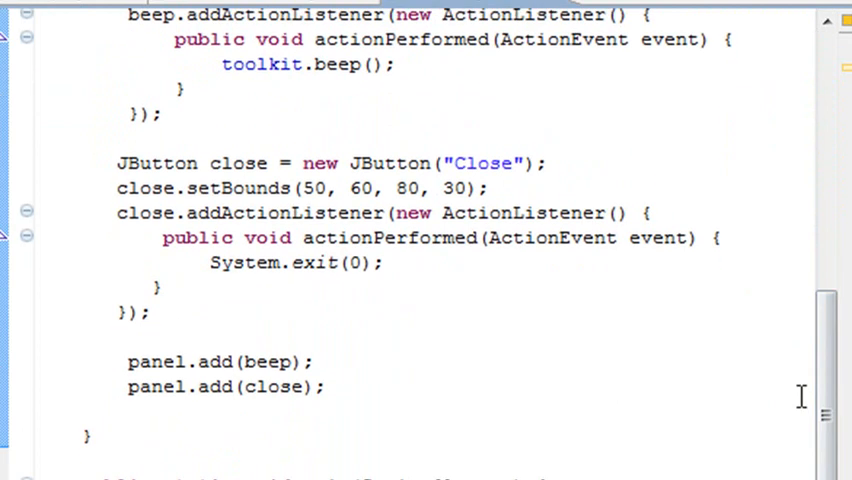
pyautogui.moveTo(630, 424)
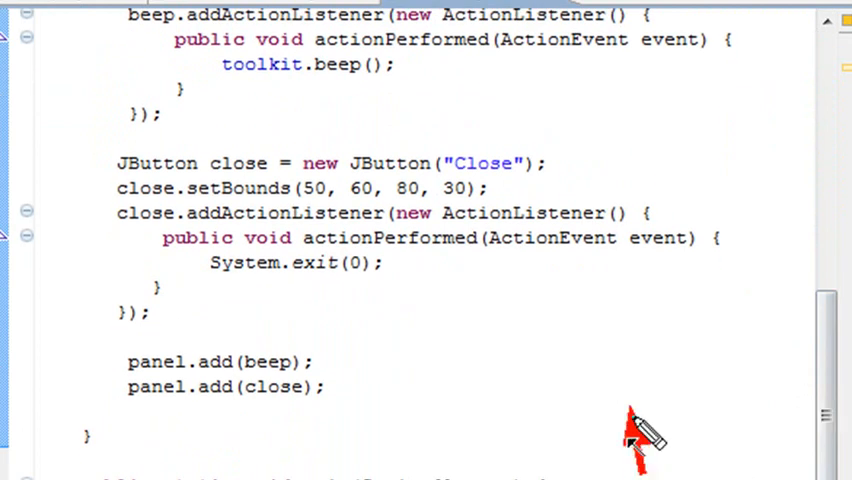
pyautogui.moveTo(510, 300)
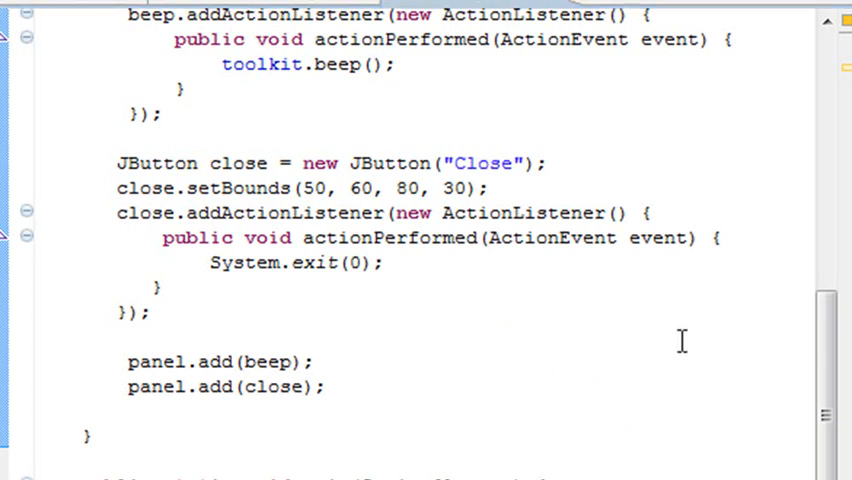
pyautogui.scroll(3)
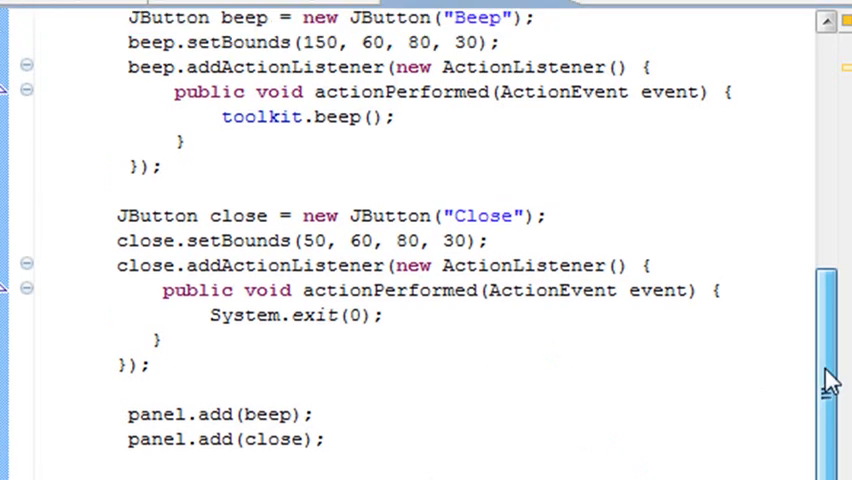
pyautogui.scroll(3)
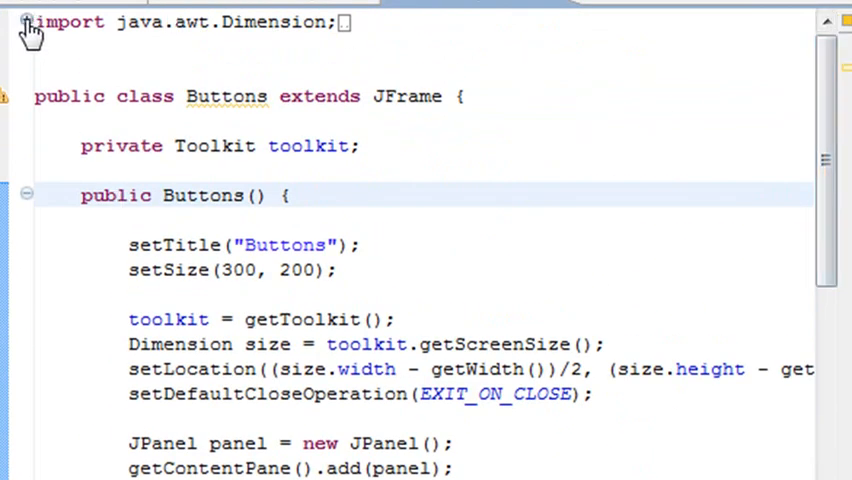
# Step: Expand the collapsed import block to show the AWT and Swing imports
pyautogui.click(28, 22)
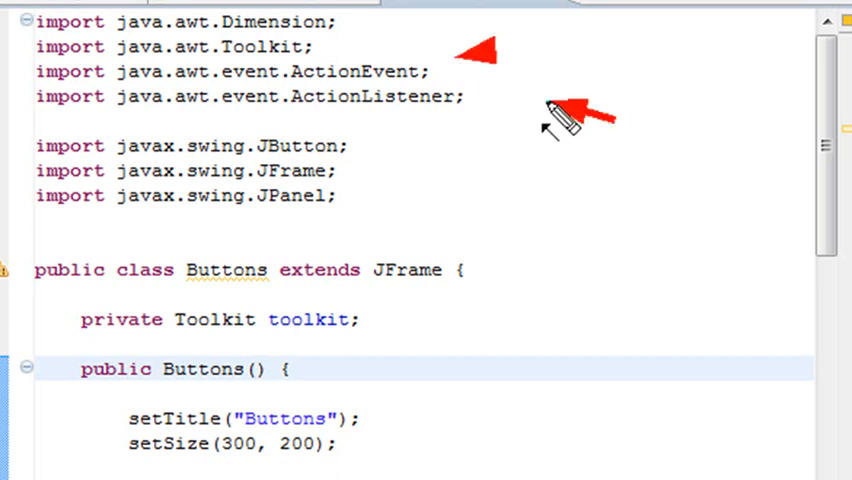
pyautogui.moveTo(510, 140)
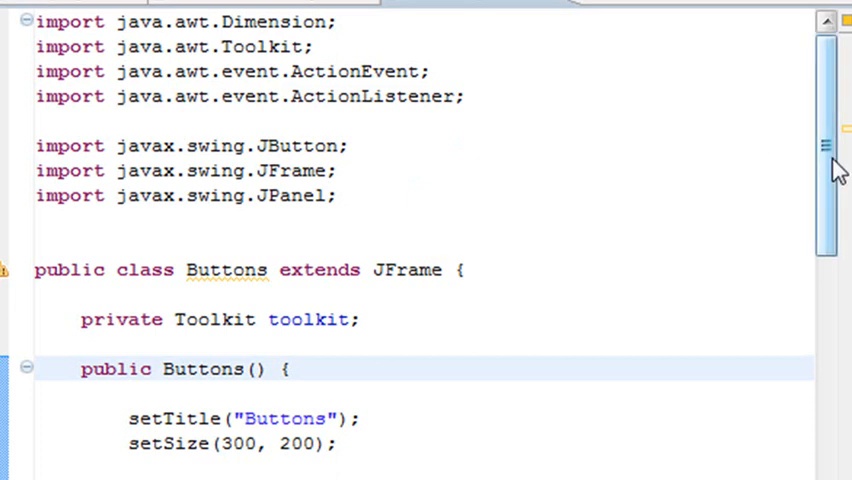
pyautogui.scroll(-3)
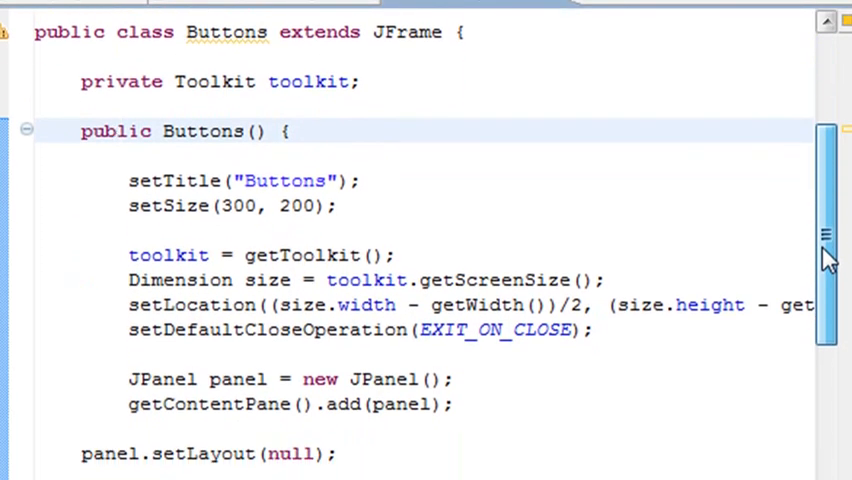
pyautogui.scroll(-3)
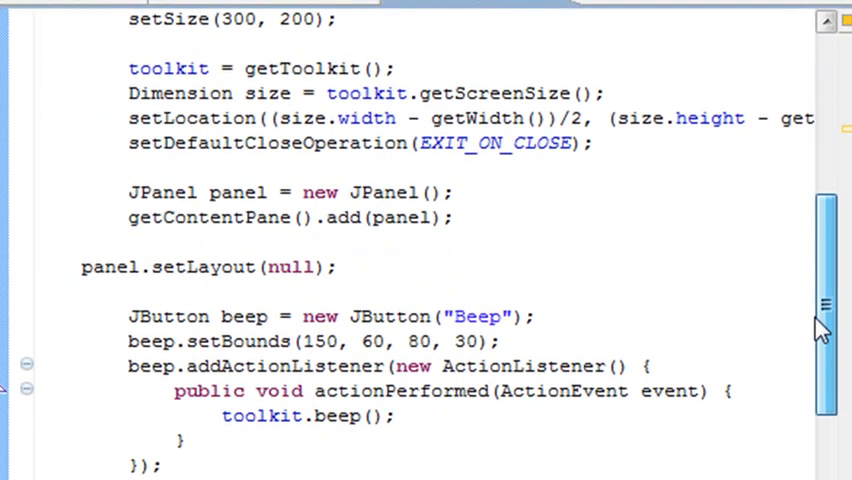
pyautogui.scroll(3)
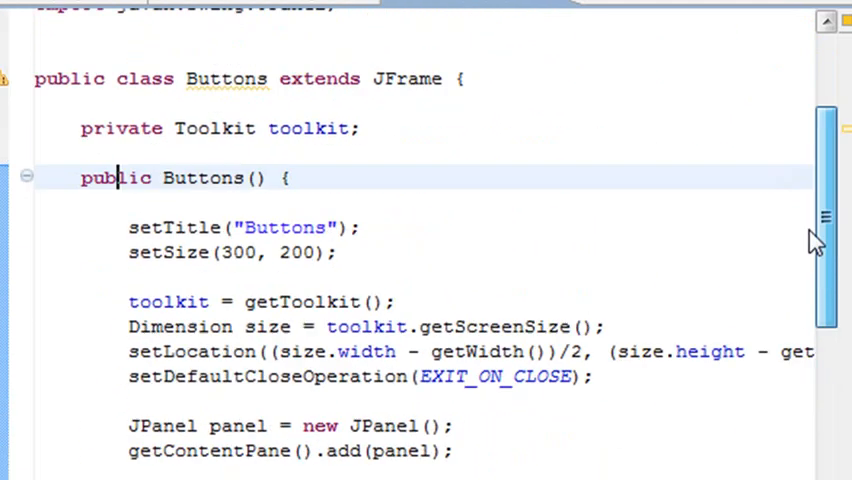
pyautogui.scroll(3)
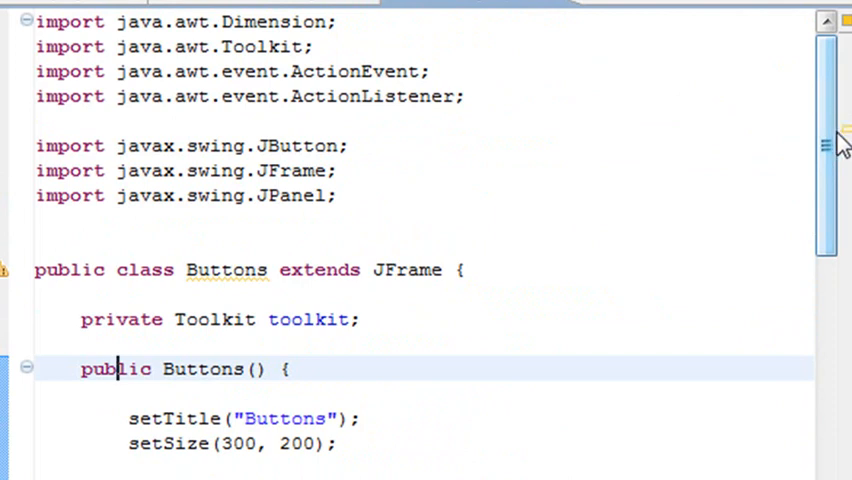
pyautogui.scroll(-3)
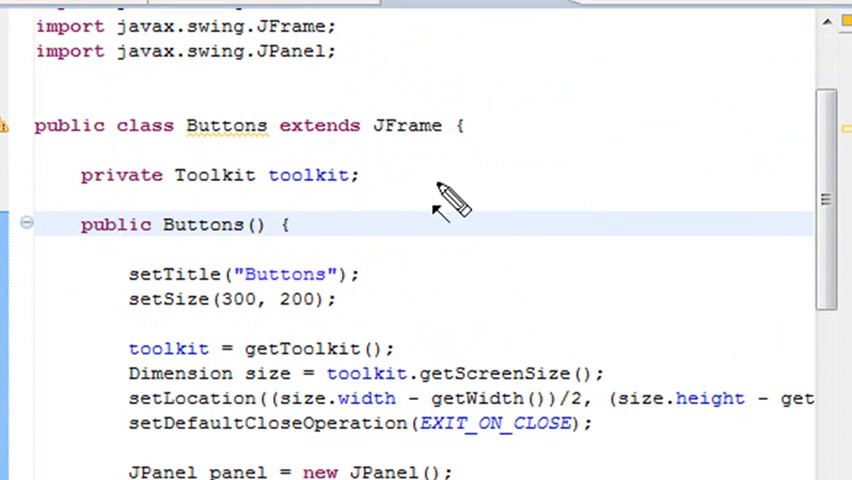
pyautogui.moveTo(550, 300)
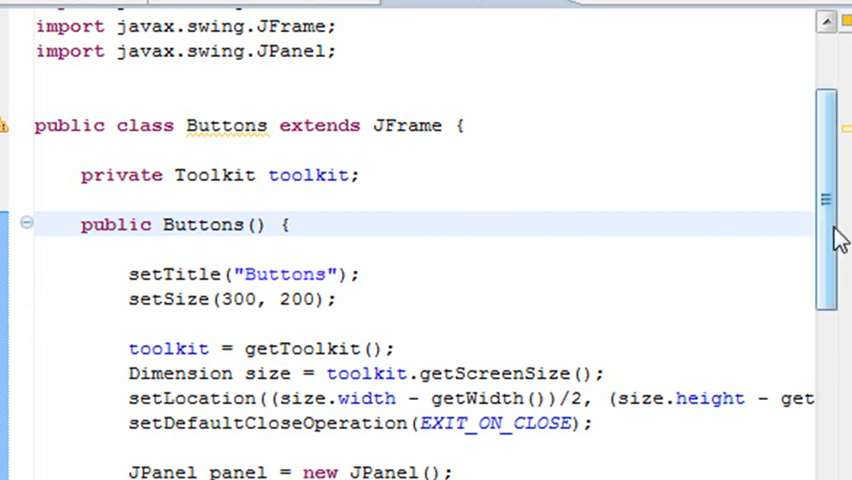
pyautogui.scroll(-3)
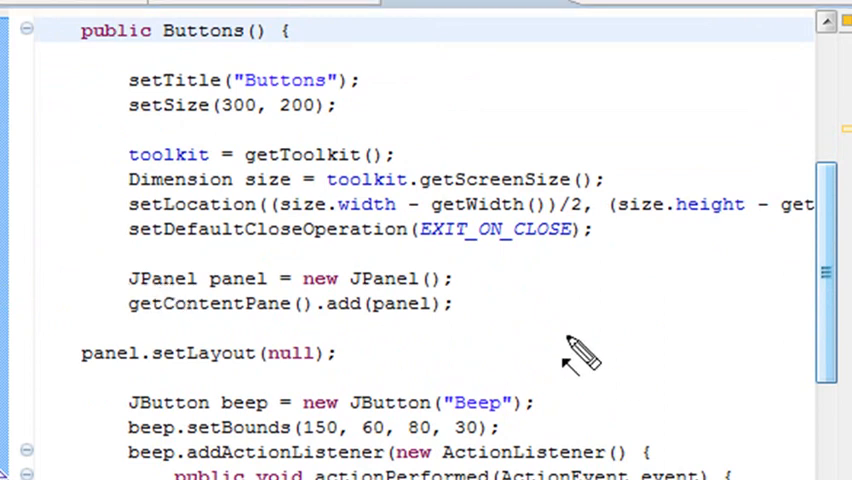
pyautogui.moveTo(56, 340)
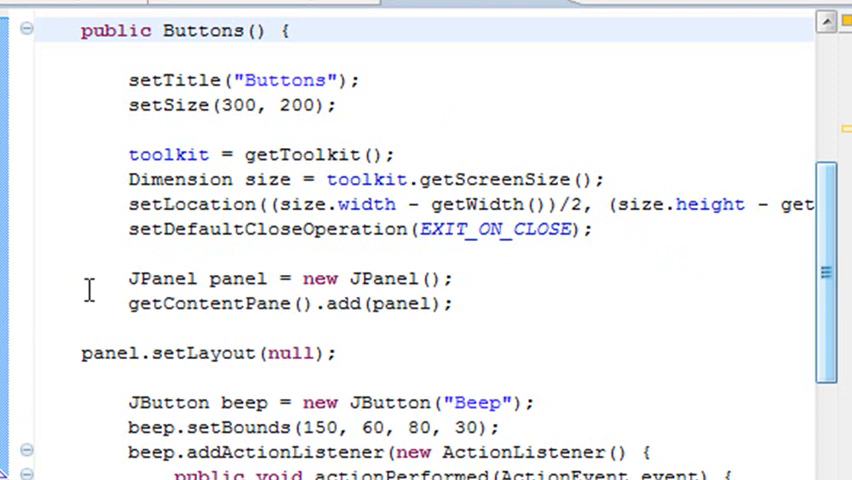
pyautogui.moveTo(556, 340)
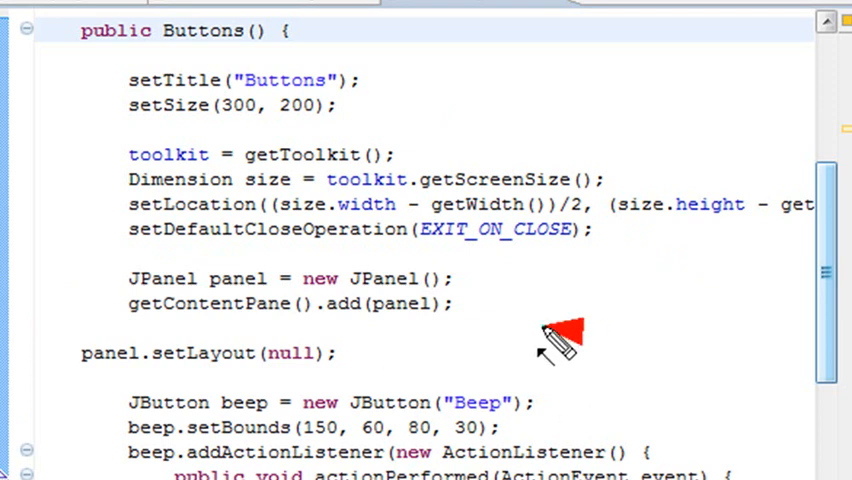
pyautogui.moveTo(500, 320)
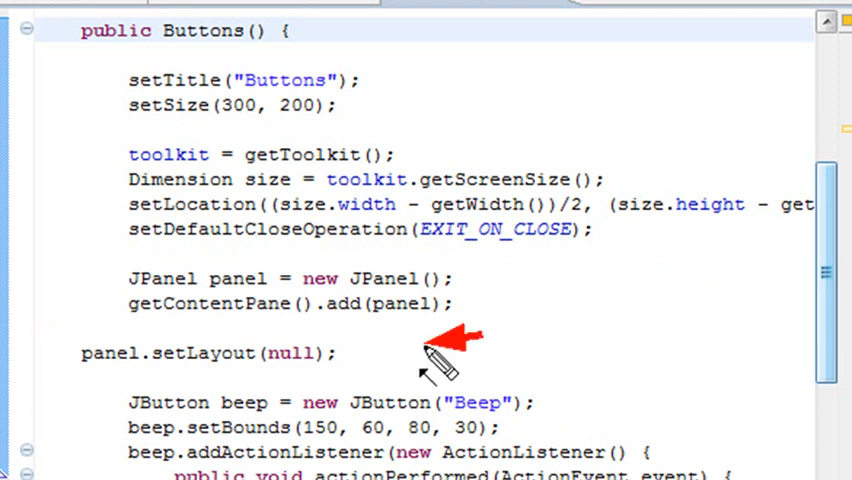
pyautogui.moveTo(422, 346)
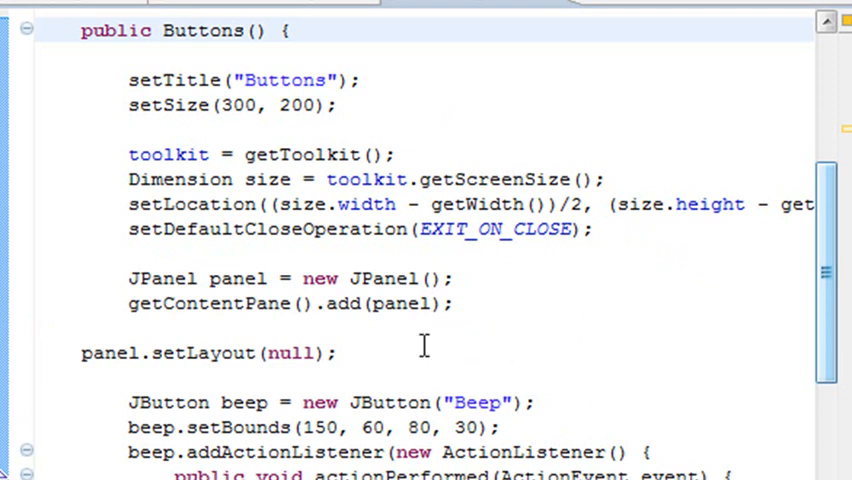
pyautogui.moveTo(76, 420)
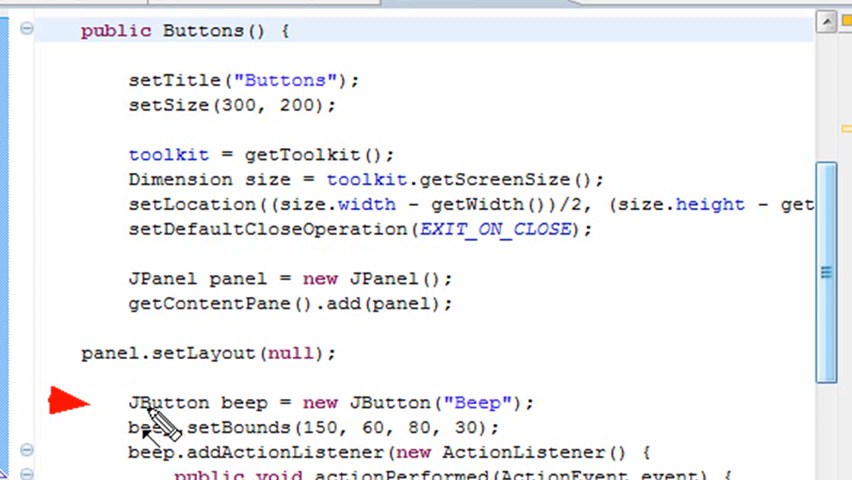
pyautogui.moveTo(240, 418)
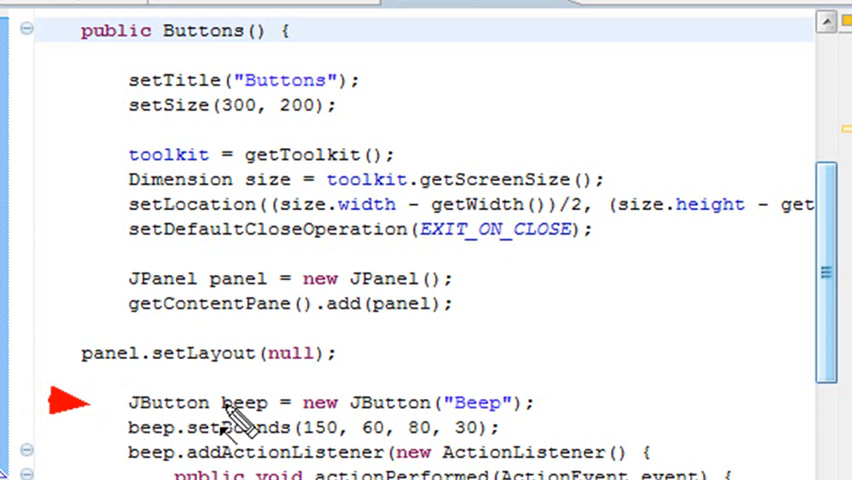
pyautogui.moveTo(344, 416)
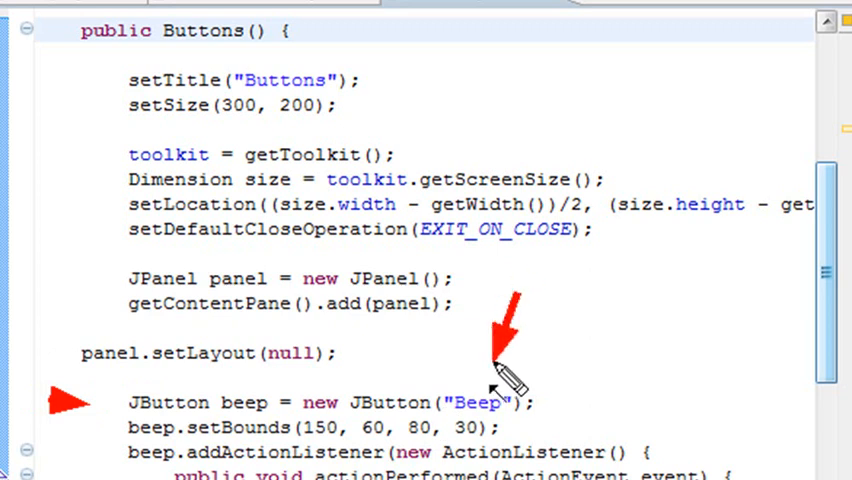
pyautogui.moveTo(490, 396)
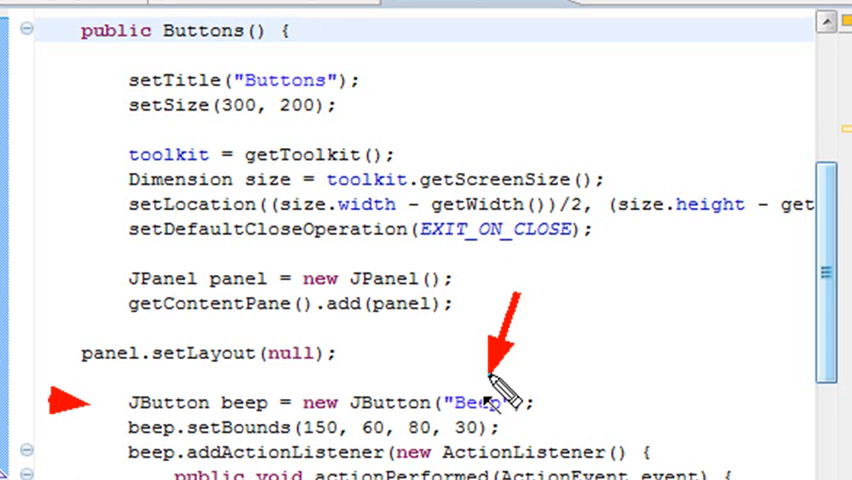
pyautogui.scroll(-3)
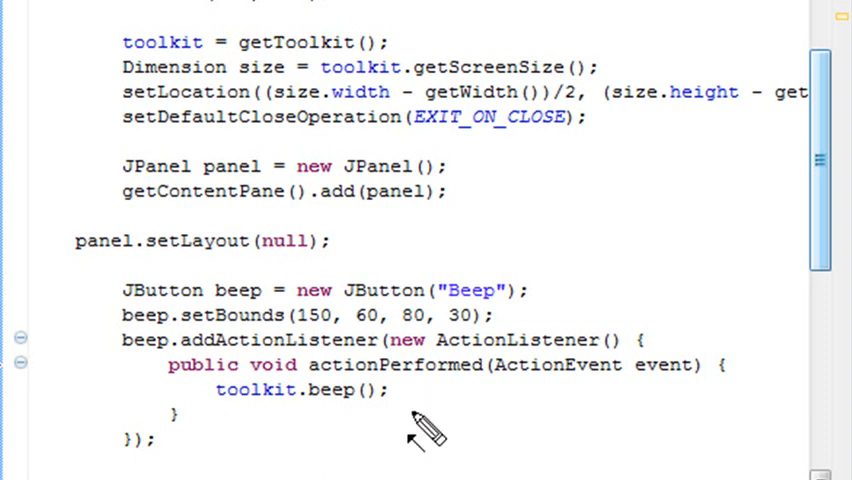
pyautogui.moveTo(110, 310)
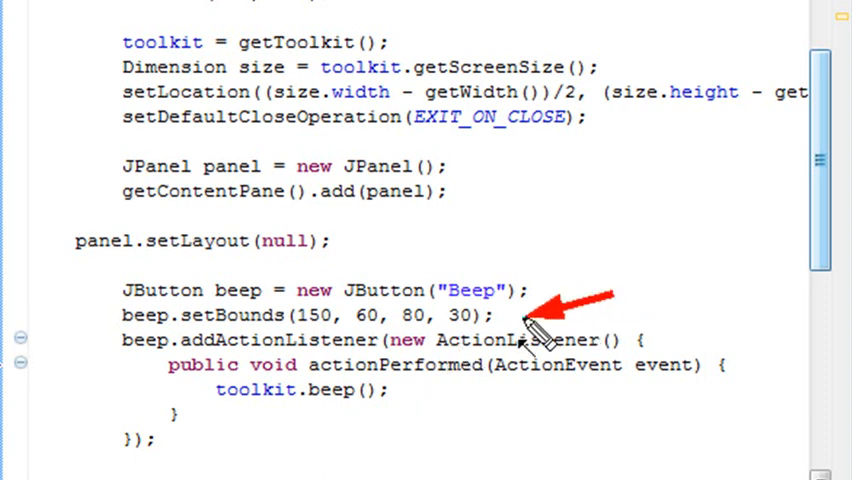
pyautogui.moveTo(164, 376)
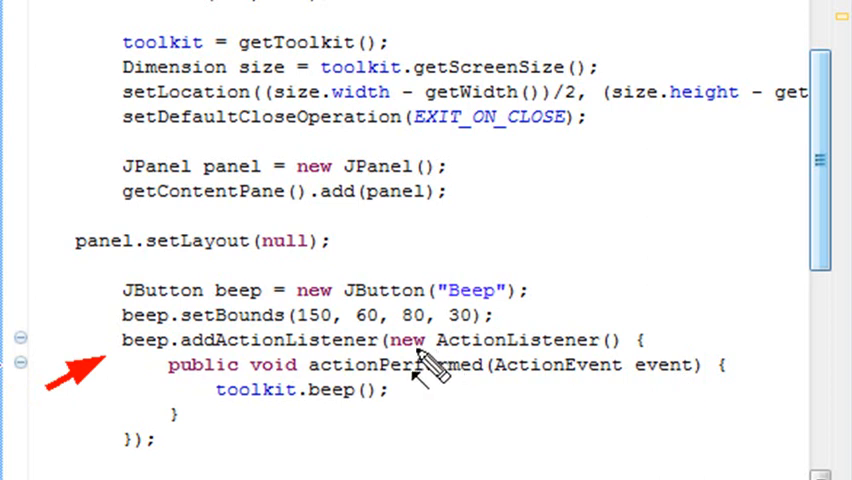
pyautogui.moveTo(600, 376)
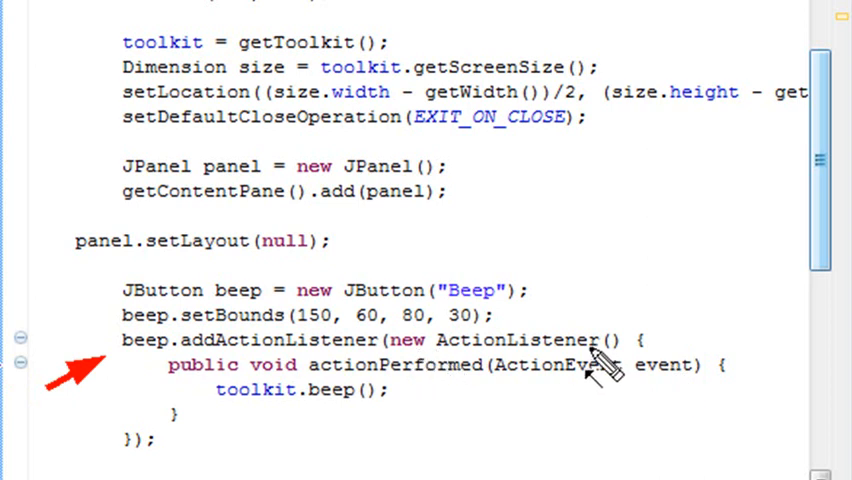
pyautogui.moveTo(320, 384)
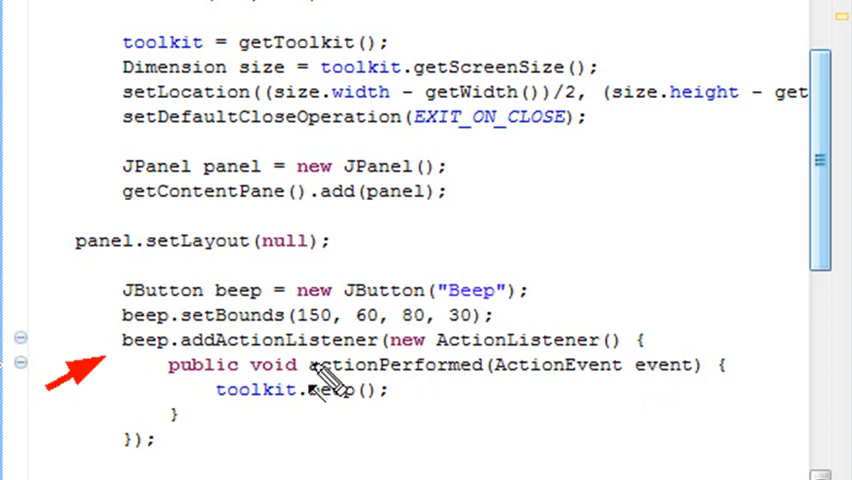
pyautogui.moveTo(520, 390)
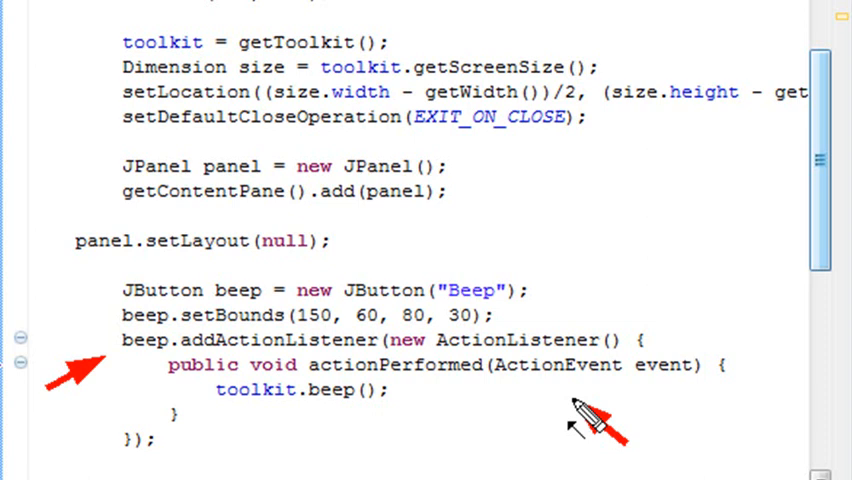
pyautogui.moveTo(718, 198)
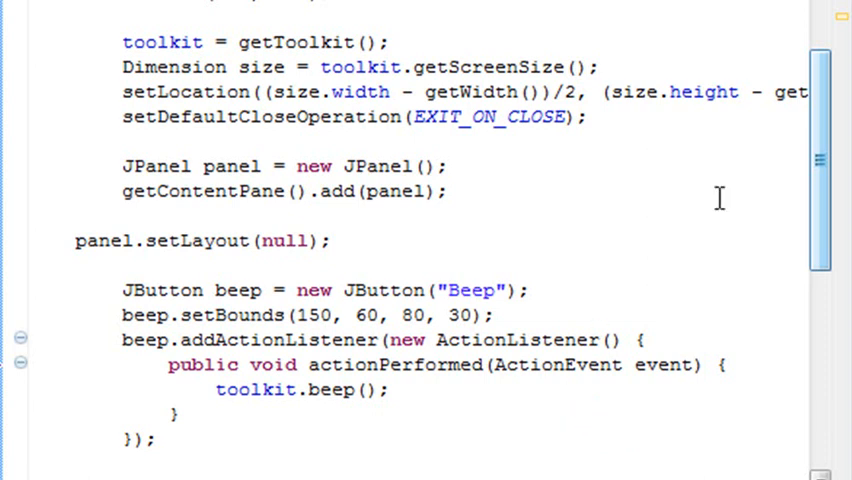
pyautogui.scroll(-3)
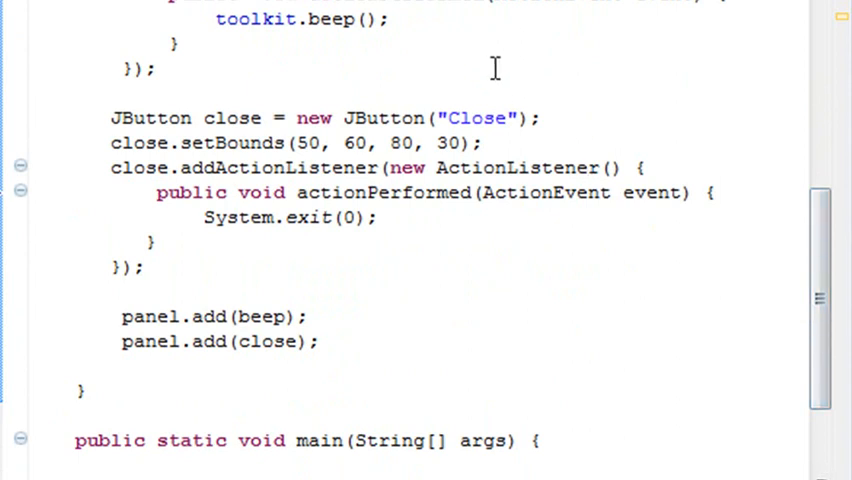
pyautogui.scroll(3)
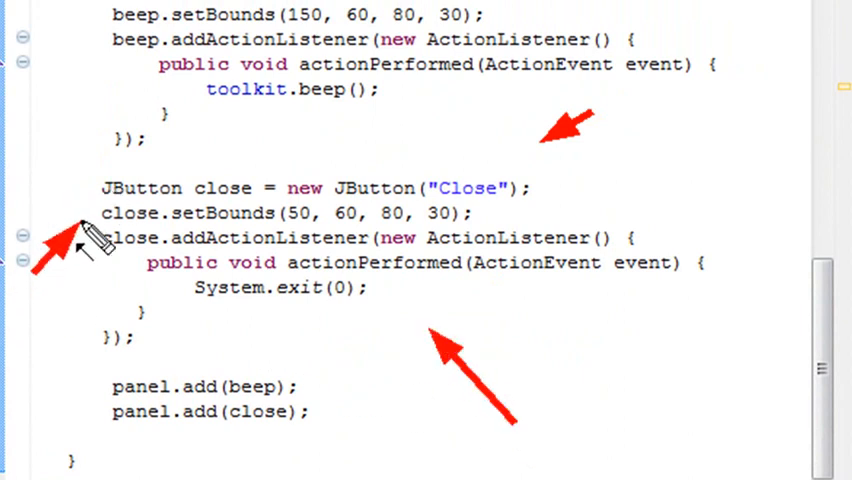
pyautogui.moveTo(580, 384)
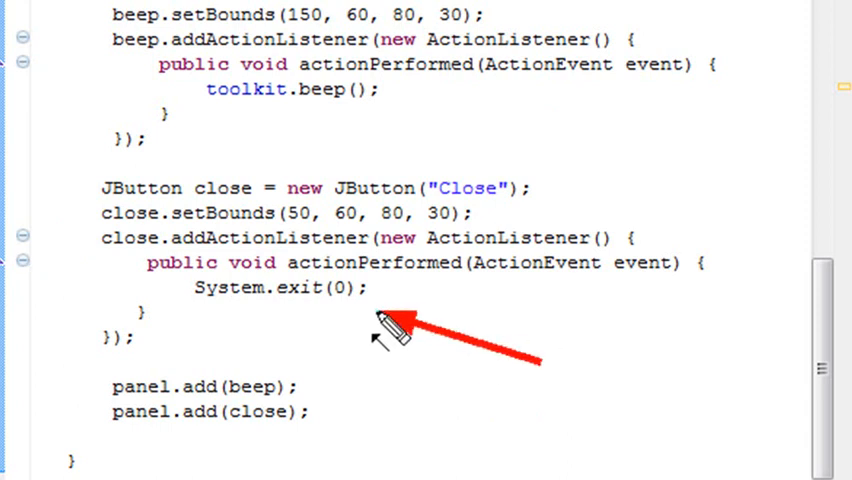
pyautogui.moveTo(636, 336)
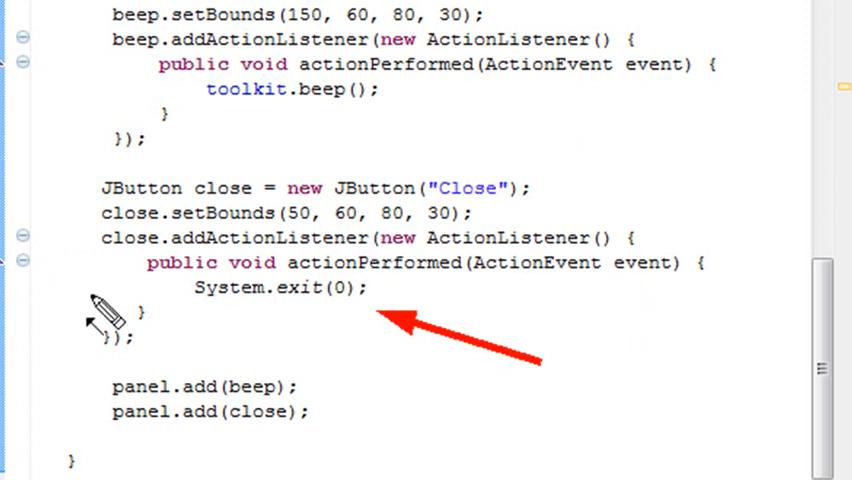
pyautogui.moveTo(584, 84)
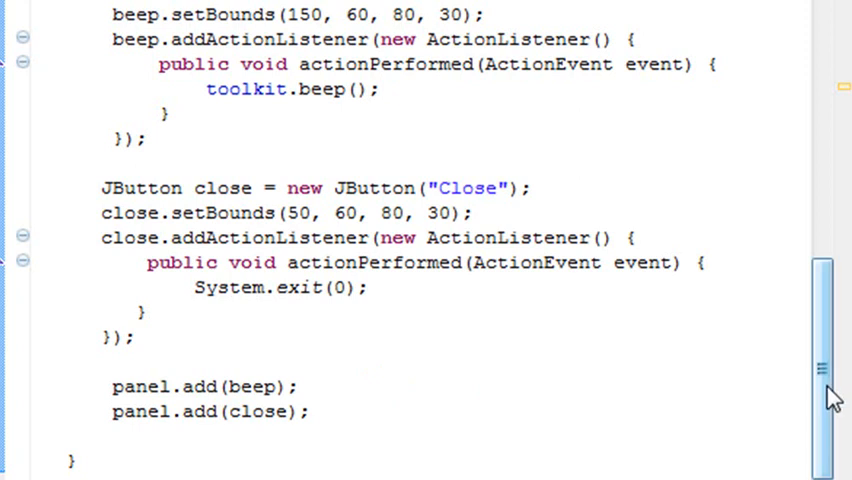
pyautogui.scroll(-3)
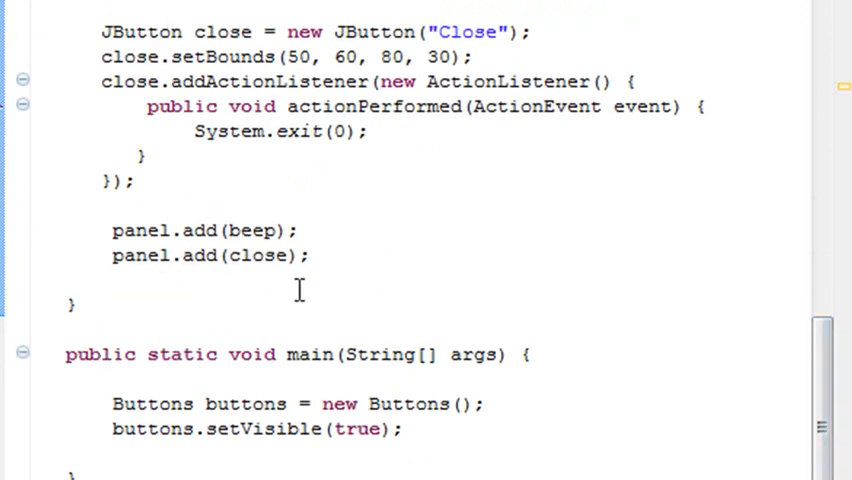
pyautogui.scroll(-3)
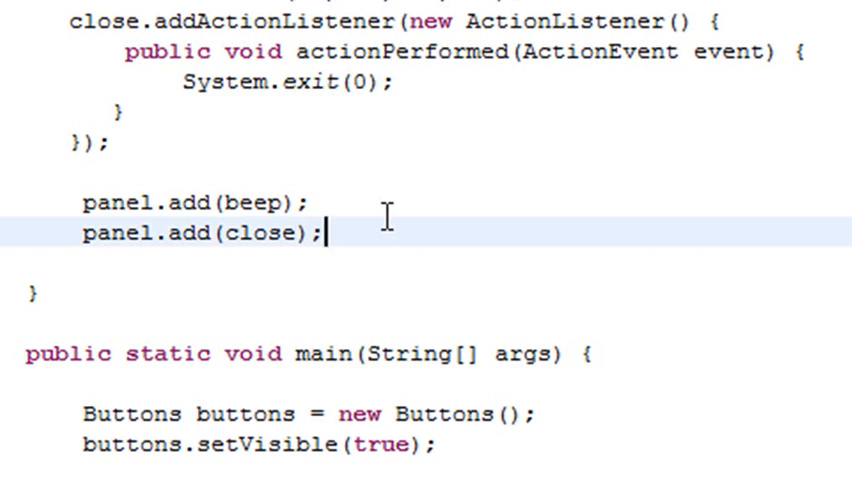
pyautogui.moveTo(224, 188)
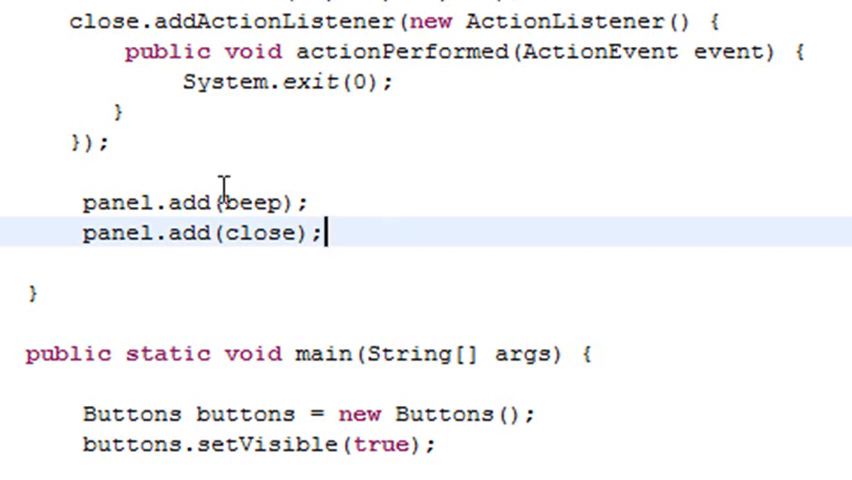